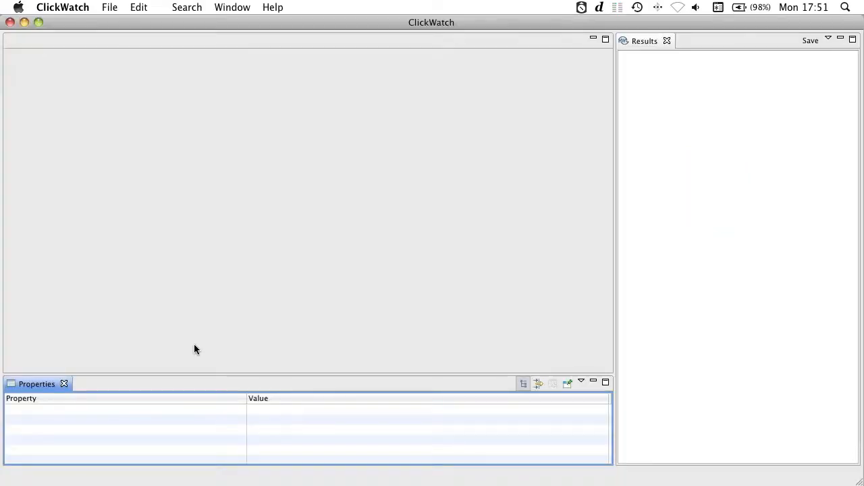
pyautogui.moveTo(264, 247)
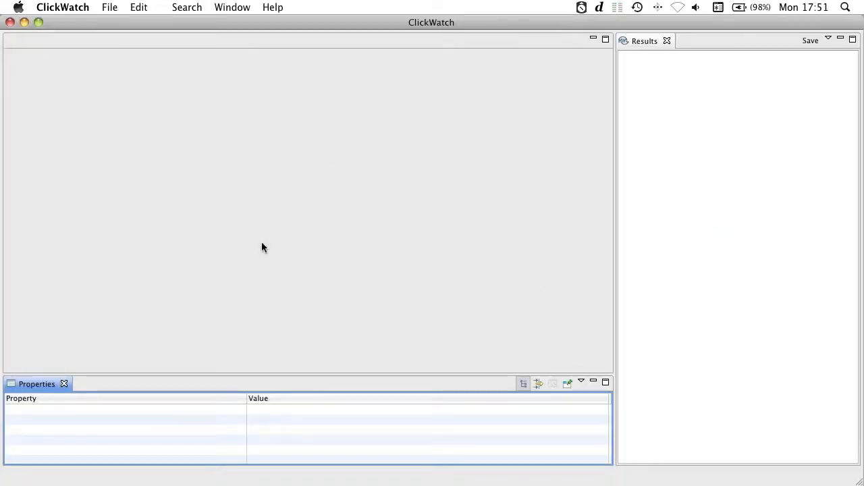
# - Create default.clickwatchmodel with a Network model object via File > New and Finish
pyautogui.click(109, 8)
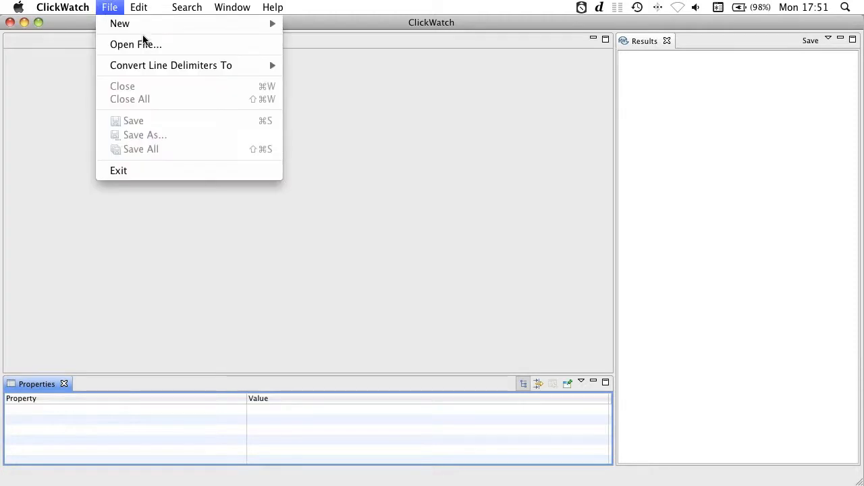
pyautogui.moveTo(119, 24)
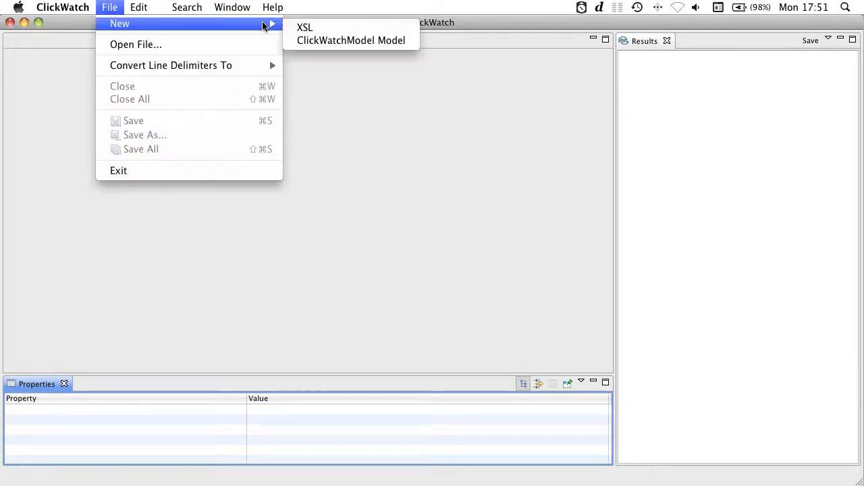
pyautogui.click(350, 40)
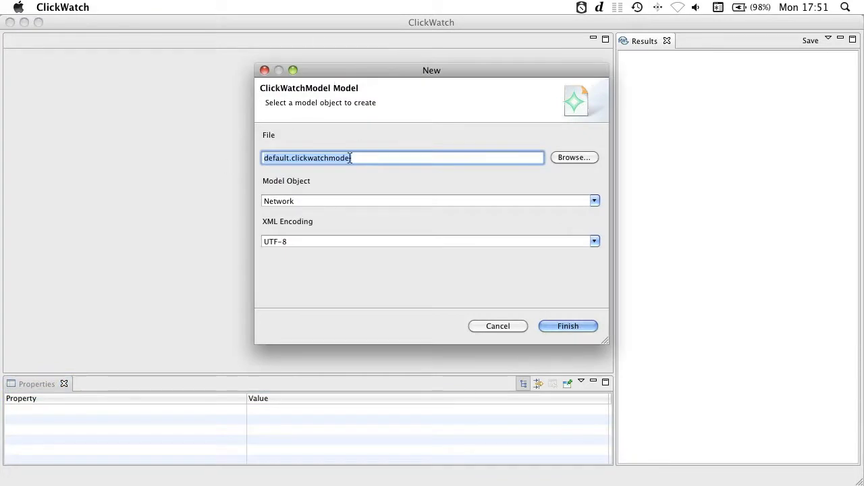
pyautogui.click(568, 326)
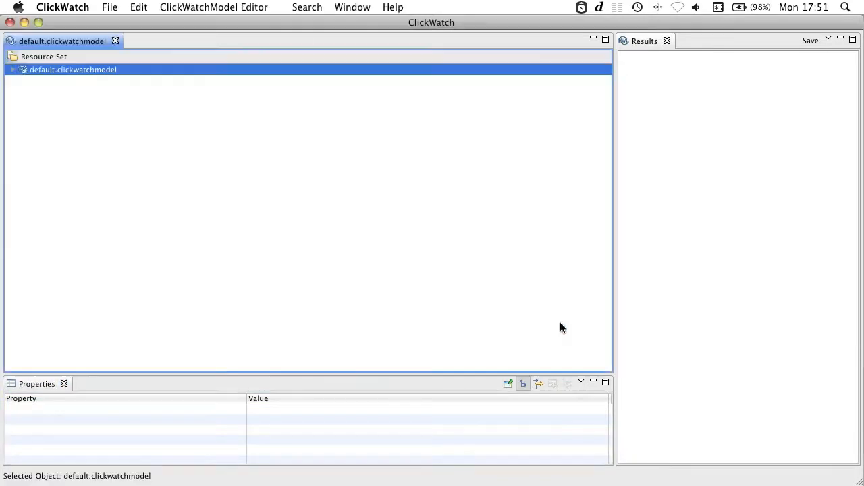
# - Add a Node child under My Network and set its INet Address to 192.168.0.2
pyautogui.click(12, 69)
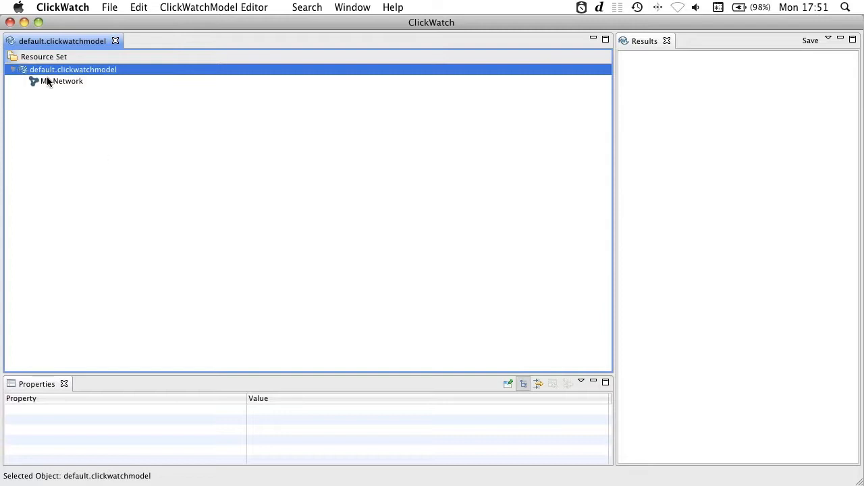
pyautogui.rightClick(47, 83)
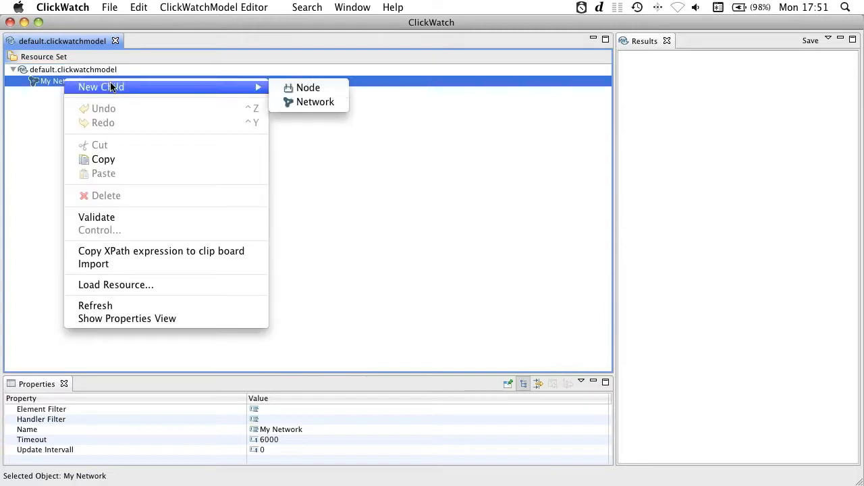
pyautogui.moveTo(301, 88)
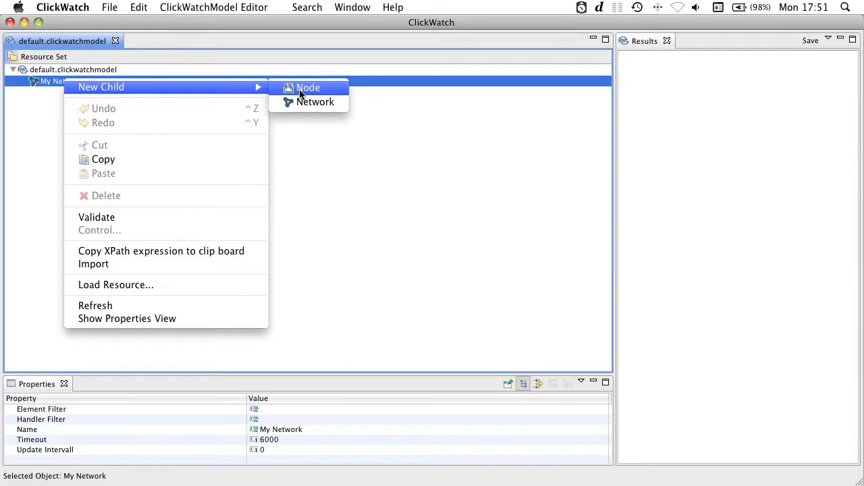
pyautogui.click(309, 87)
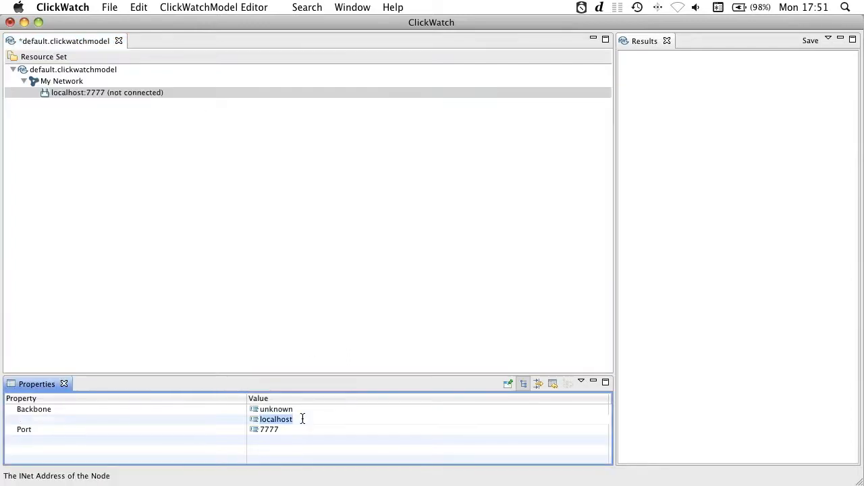
pyautogui.write('192.168.0.2')
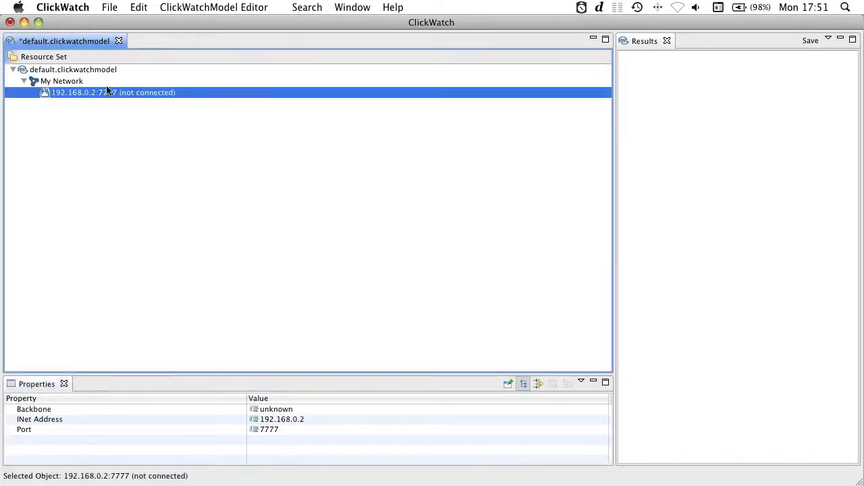
# - Import record_11-06-23_import.txt from the Desktop into My Network, yielding eight seismo nodes
pyautogui.rightClick(109, 92)
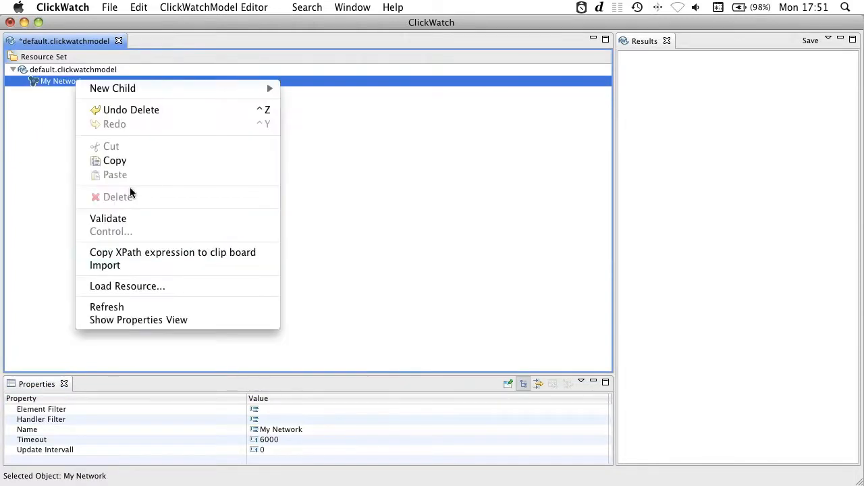
pyautogui.click(127, 287)
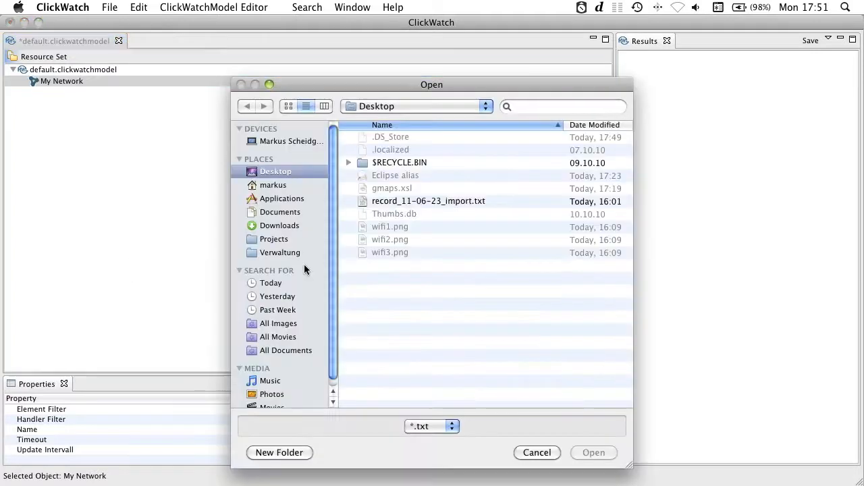
pyautogui.click(428, 201)
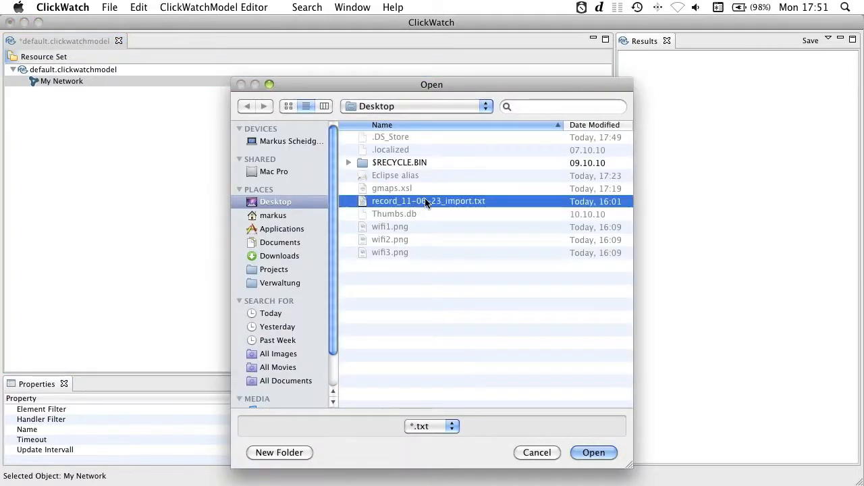
pyautogui.click(594, 452)
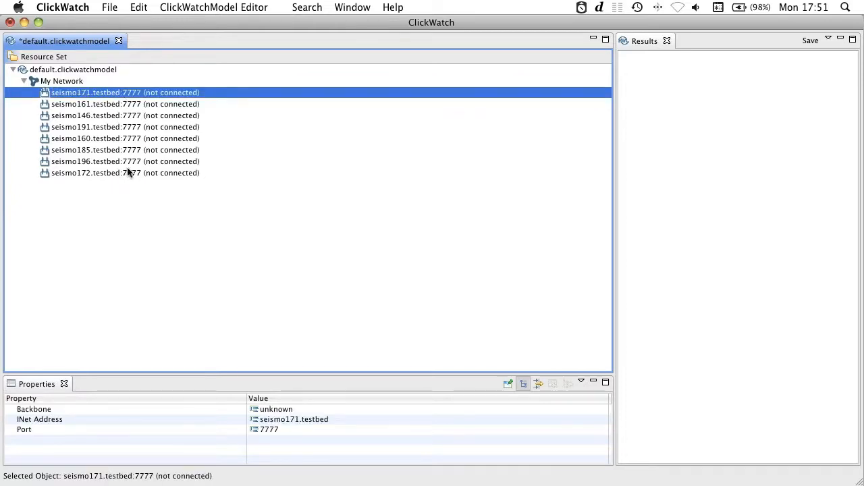
# - Connect to all eight testbed nodes and expand seismo171's device_wifi element
pyautogui.rightClick(121, 172)
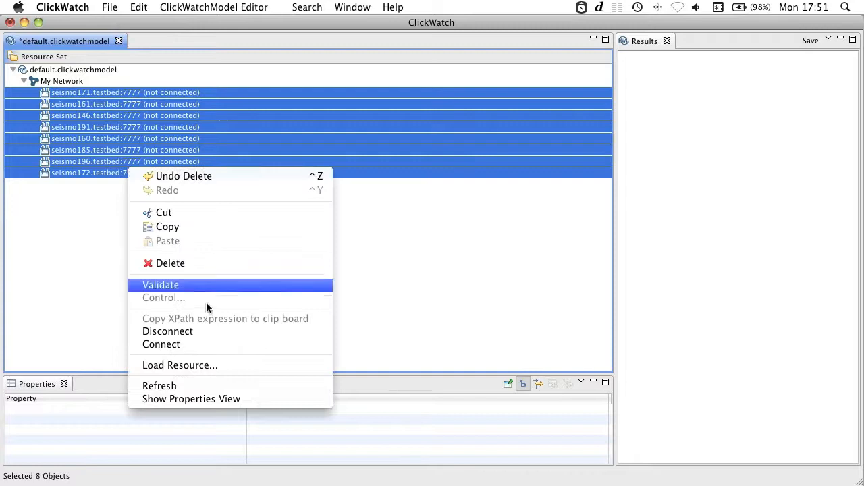
pyautogui.click(200, 349)
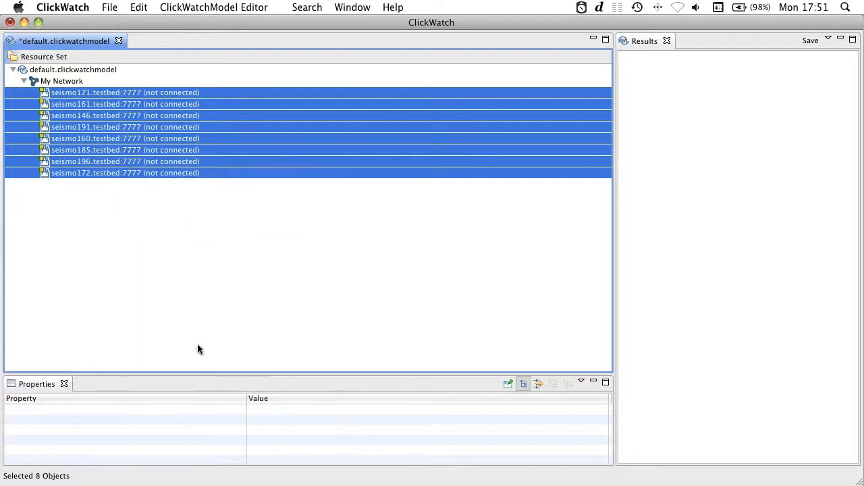
pyautogui.moveTo(44, 95)
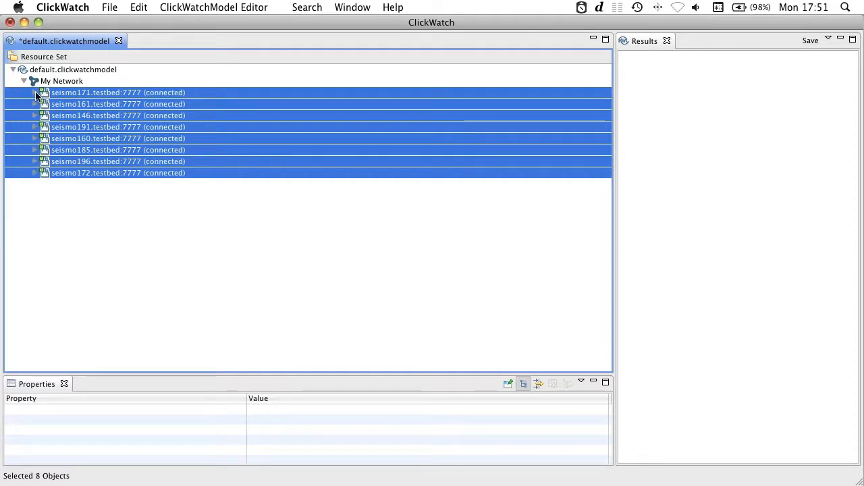
pyautogui.click(34, 92)
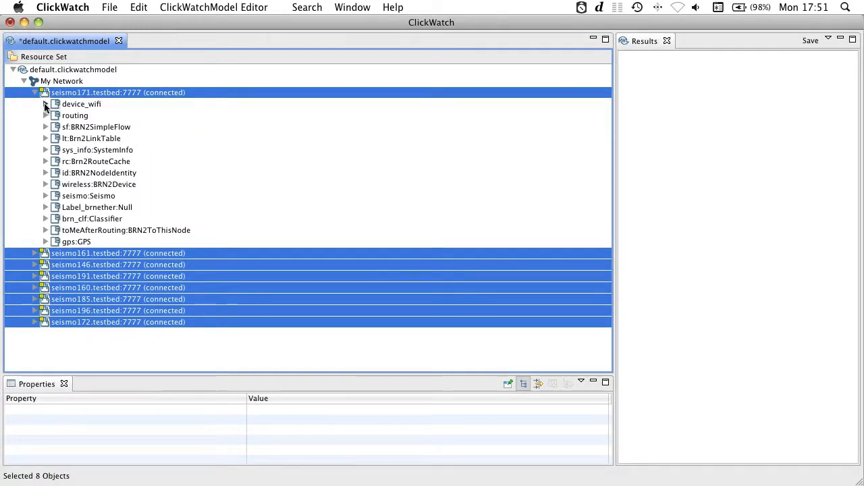
pyautogui.click(46, 104)
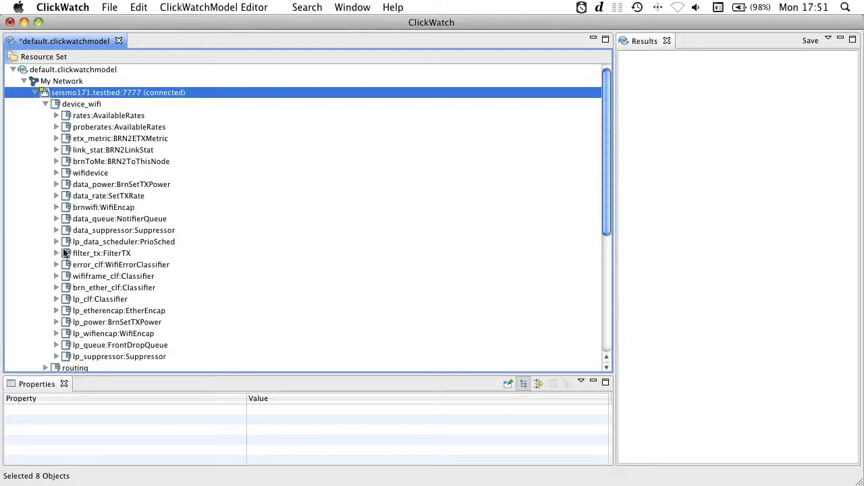
# - Expand wifidevice, the rates:AvailableRates handler value, and cst:ChannelStats
pyautogui.click(57, 173)
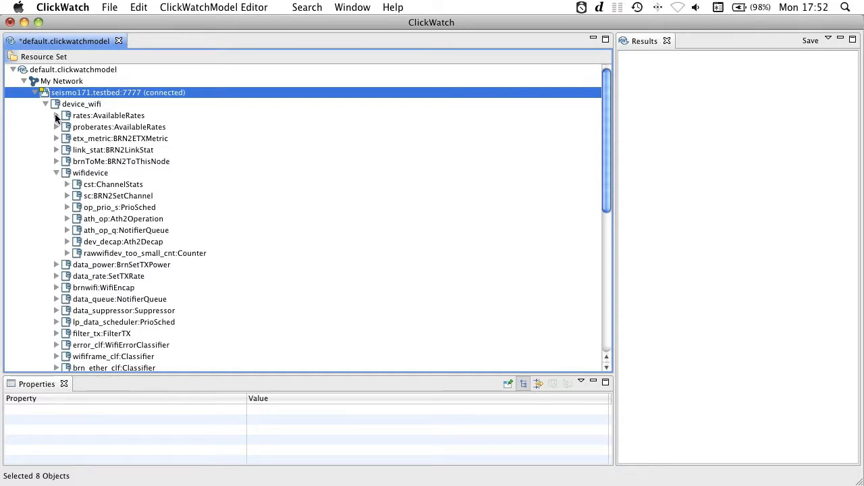
pyautogui.click(56, 115)
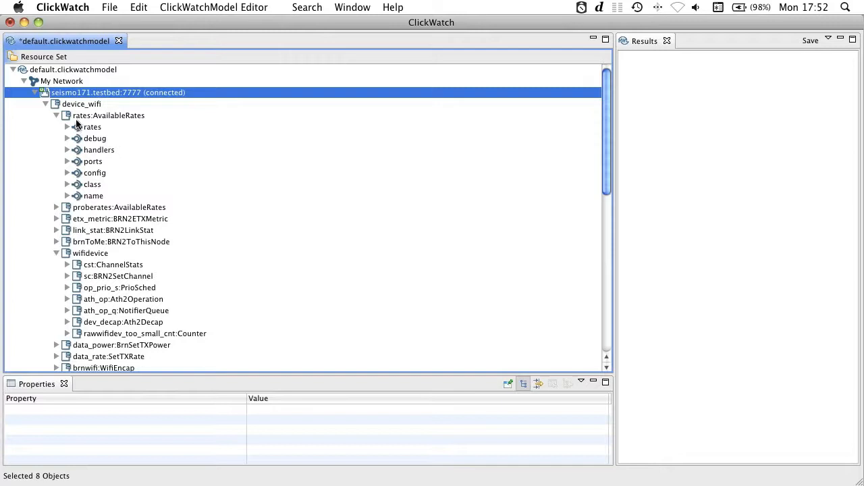
pyautogui.click(67, 127)
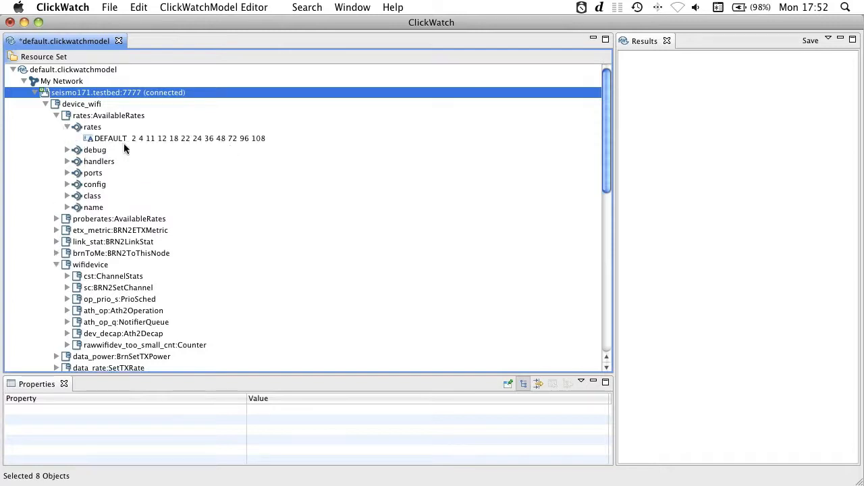
pyautogui.moveTo(169, 175)
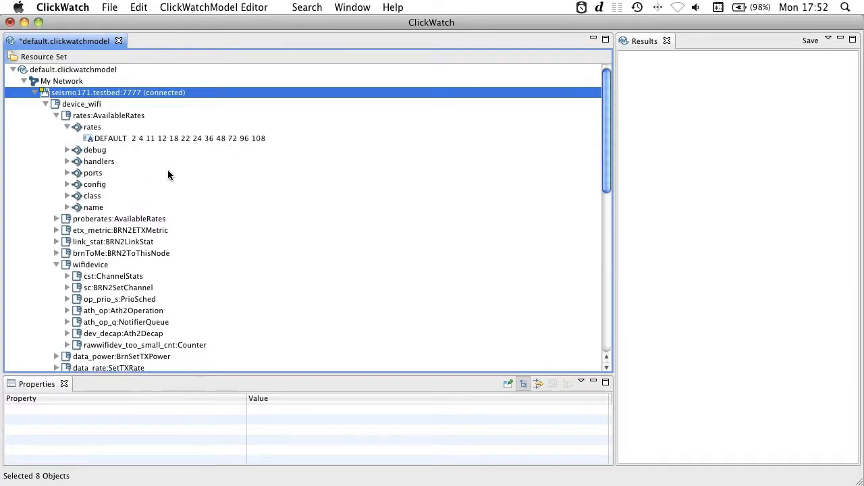
pyautogui.click(67, 276)
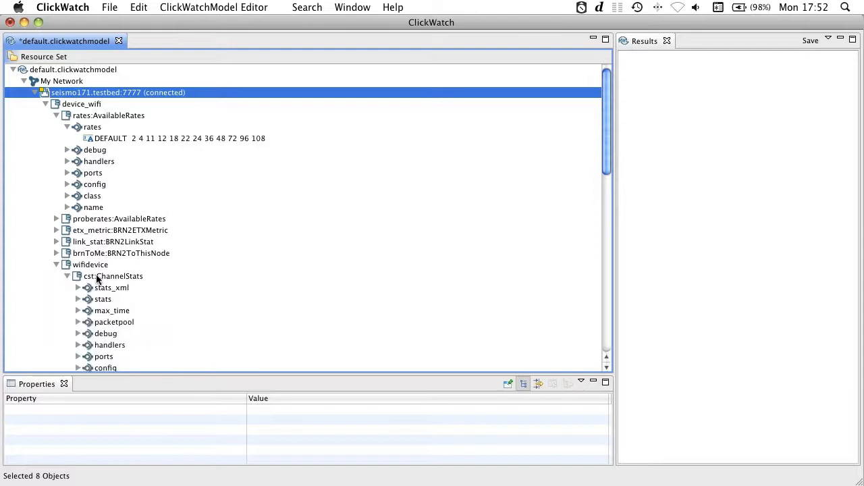
pyautogui.moveTo(77, 299)
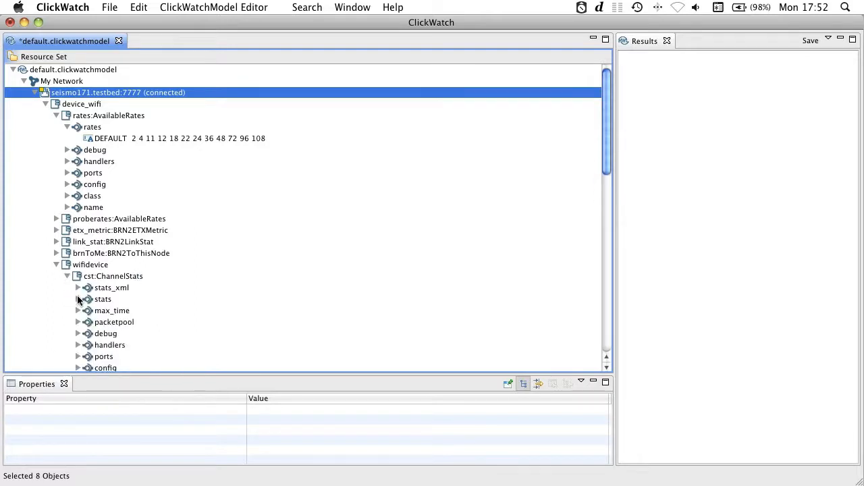
# - Expand stats > channelstats > neighbourstats > first nb entry to show its address and RSSI
pyautogui.click(77, 299)
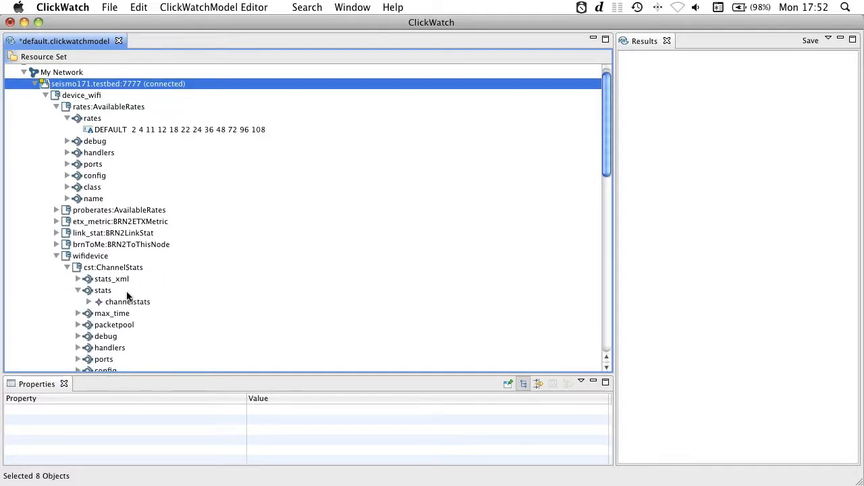
pyautogui.click(88, 302)
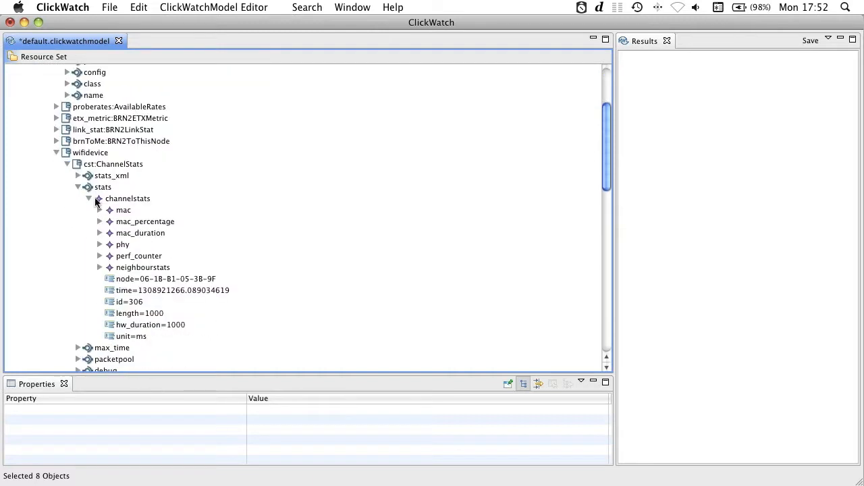
pyautogui.click(99, 268)
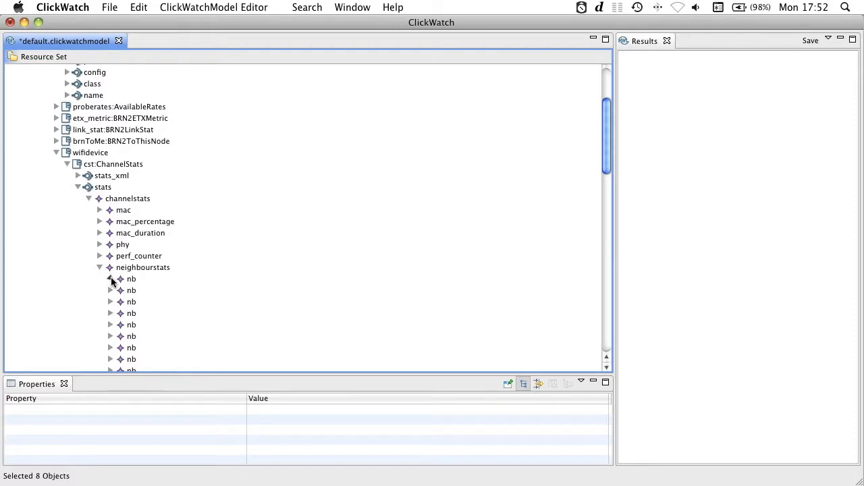
pyautogui.click(111, 278)
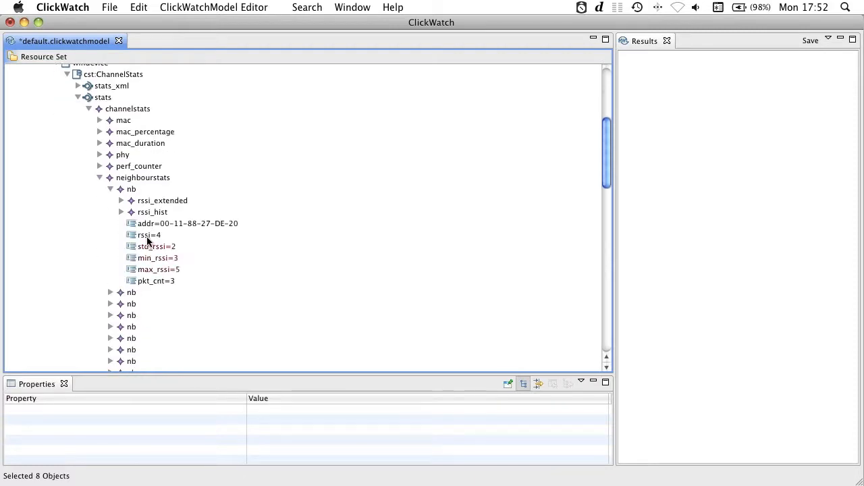
pyautogui.moveTo(175, 252)
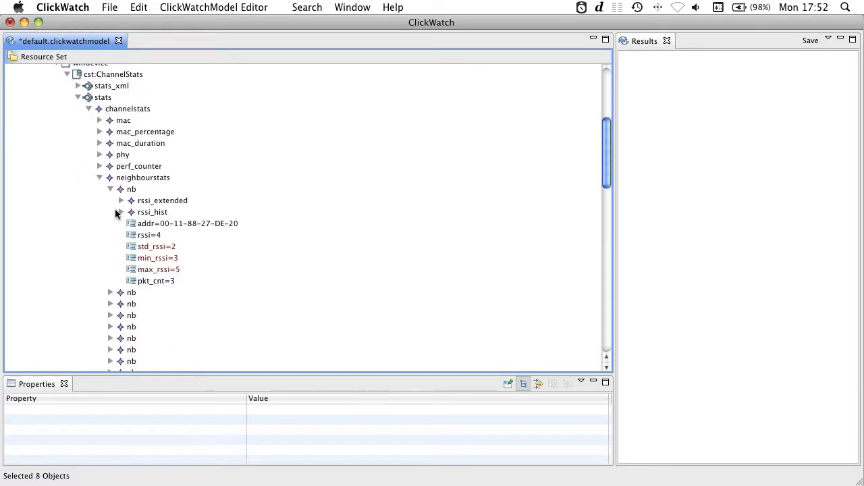
pyautogui.scroll(-3)
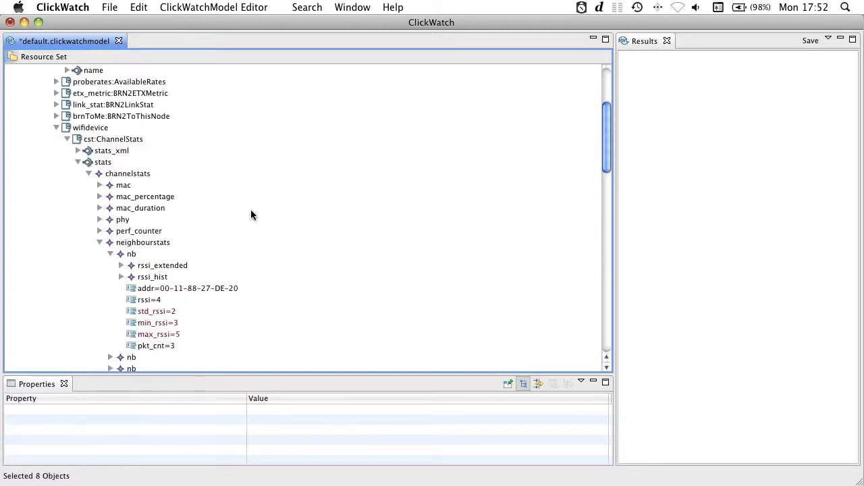
# - Create a new XSL file saved as simple on the Desktop
pyautogui.click(109, 7)
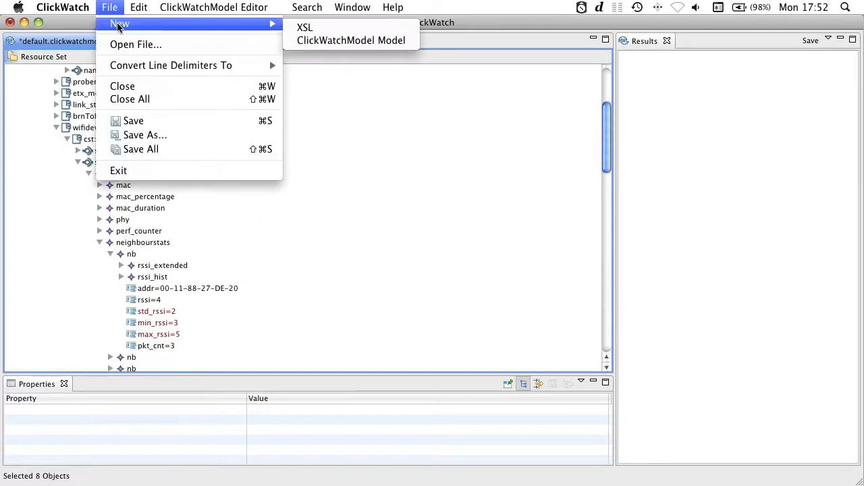
pyautogui.moveTo(304, 27)
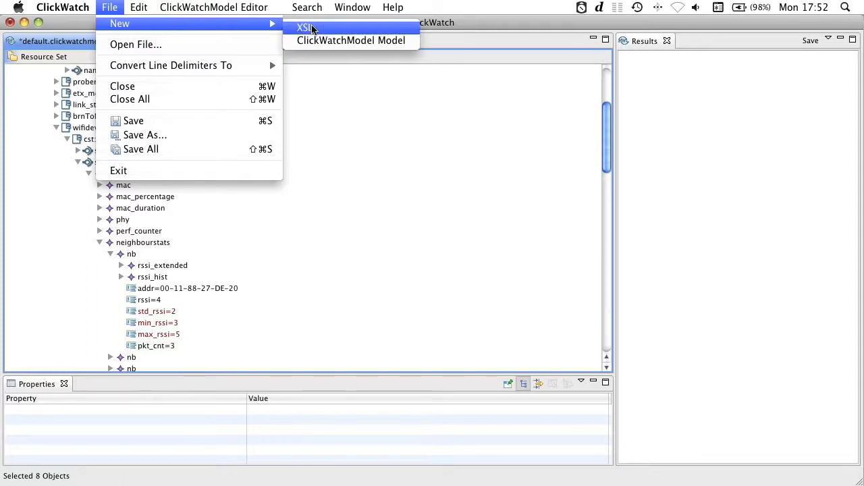
pyautogui.click(300, 28)
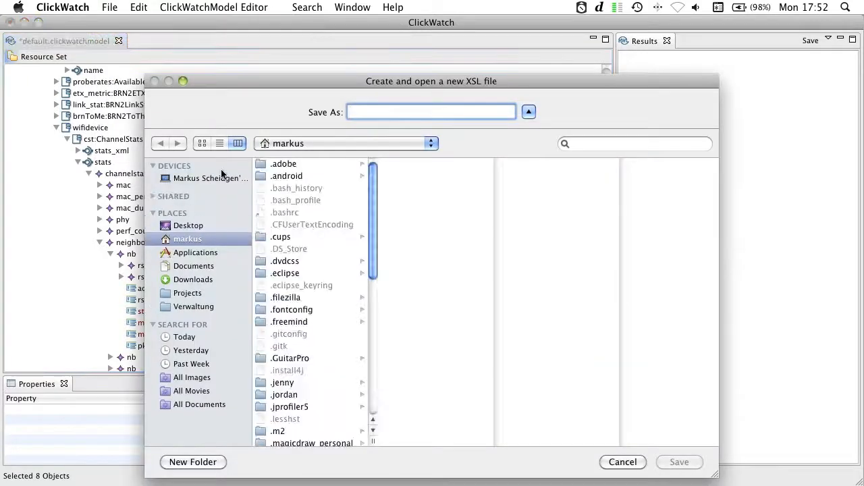
pyautogui.click(188, 224)
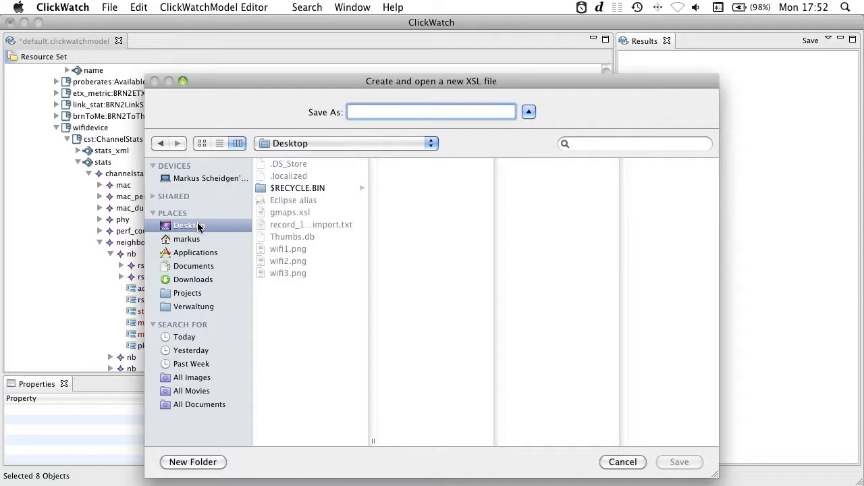
pyautogui.write('simple')
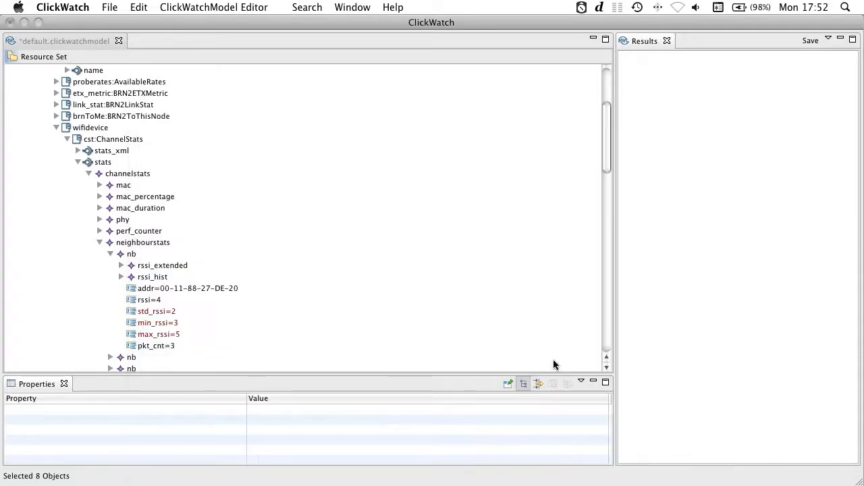
pyautogui.click(161, 40)
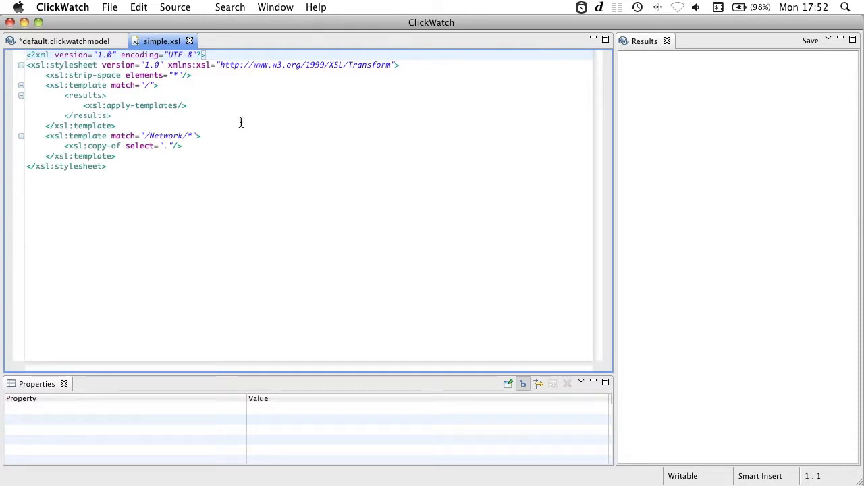
# - Run simple.xsl over the network model and expand the first result node's device_wifi
pyautogui.rightClick(241, 122)
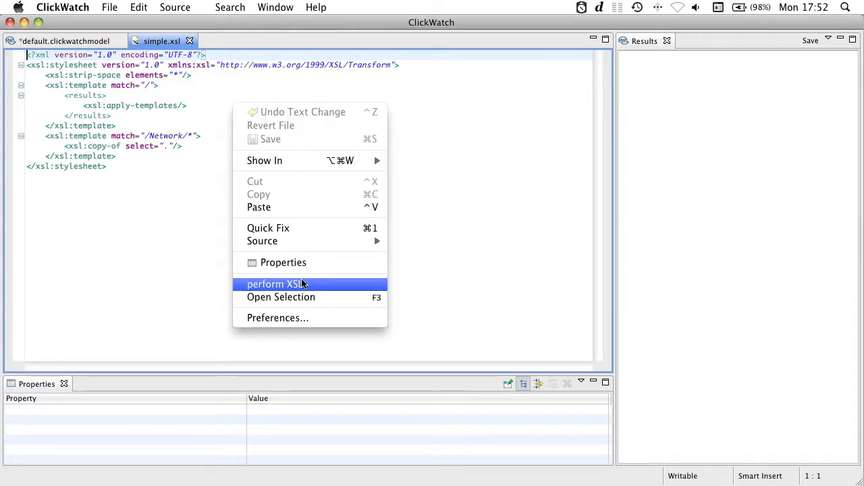
pyautogui.click(274, 284)
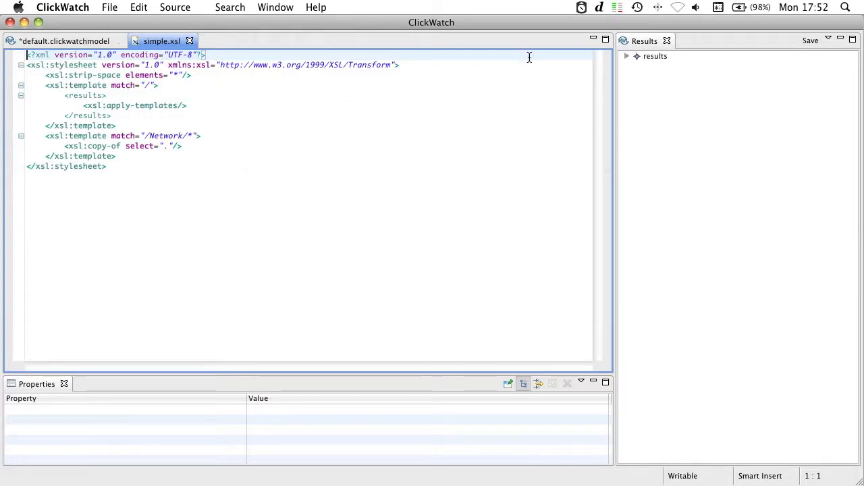
pyautogui.click(638, 68)
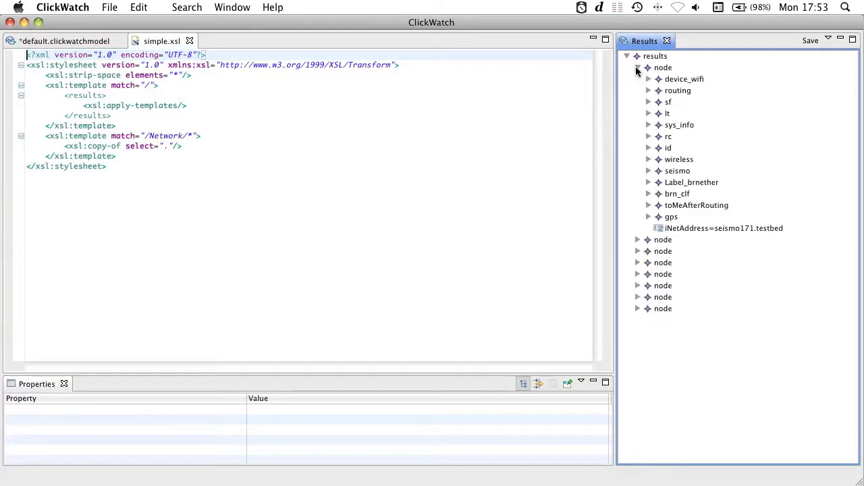
pyautogui.click(649, 79)
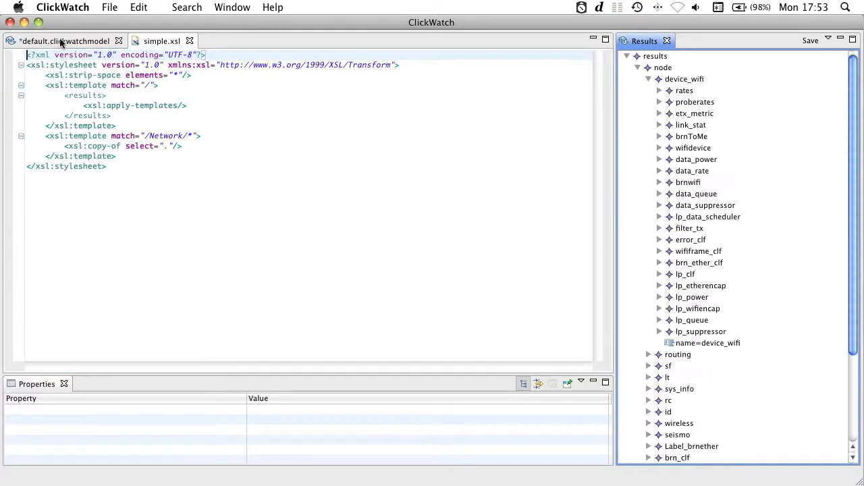
pyautogui.click(60, 40)
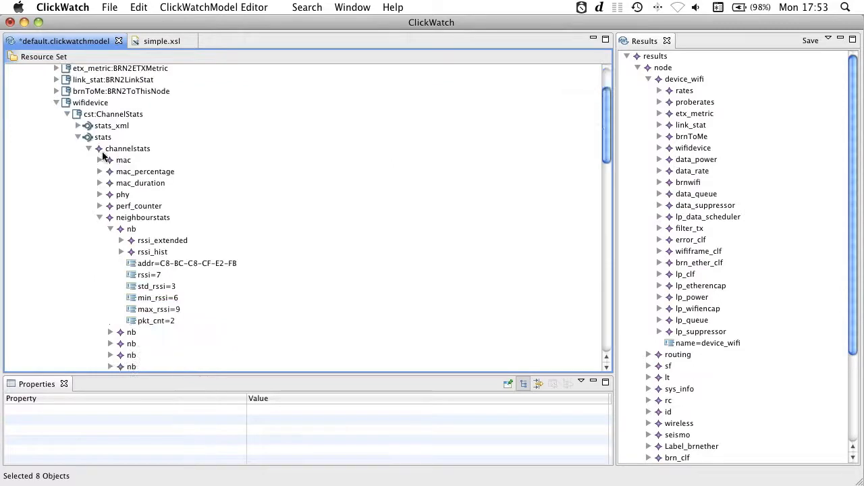
# - Select the model's neighbourstats element to inspect it, then return to simple.xsl
pyautogui.scroll(-3)
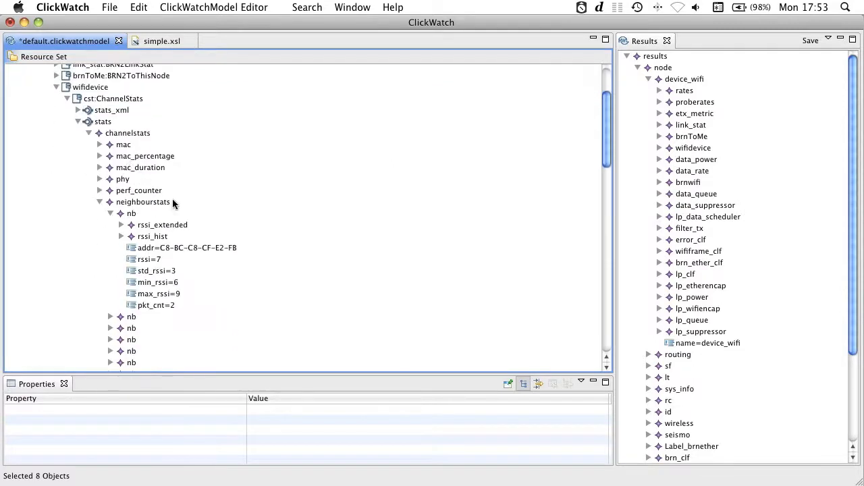
pyautogui.rightClick(142, 202)
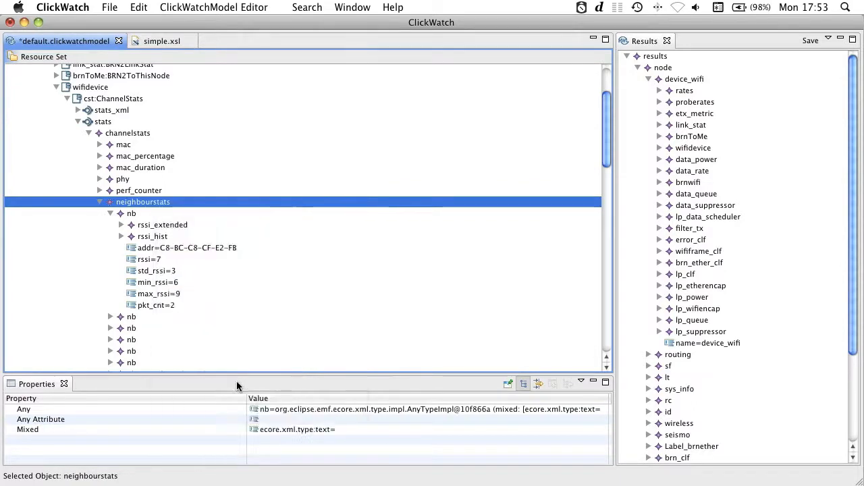
pyautogui.click(162, 41)
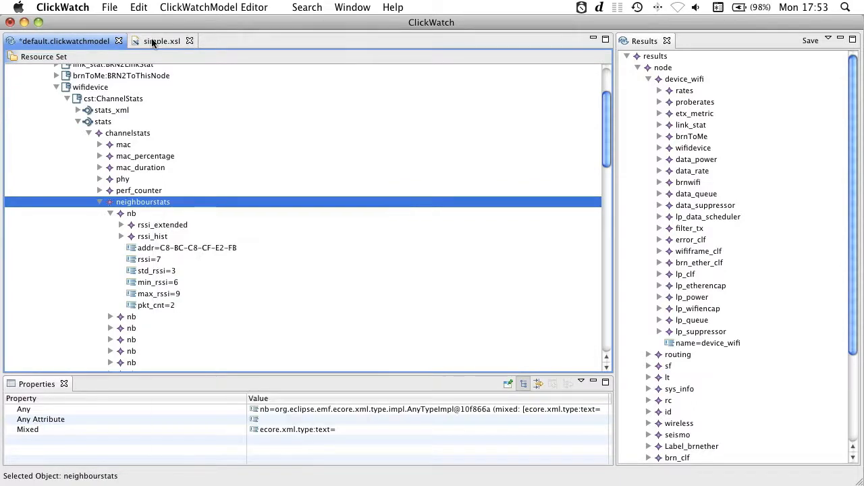
pyautogui.click(152, 41)
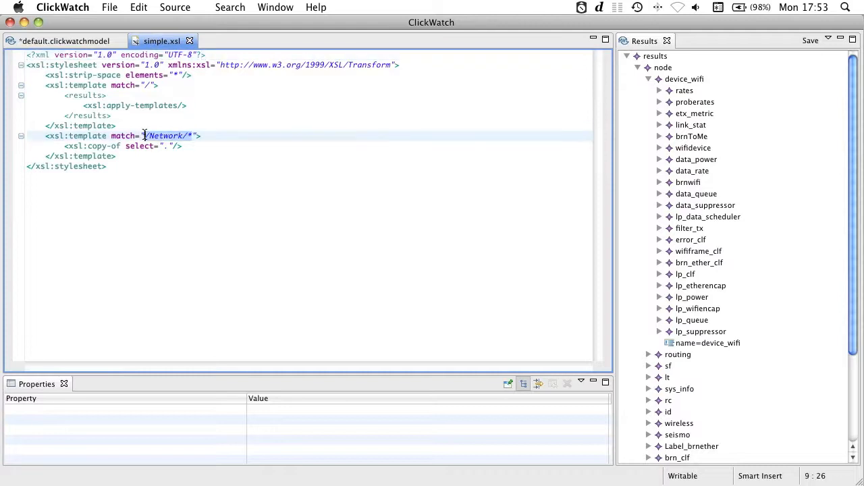
# - Rerun simple.xsl matching the neighbourstats path and inspect the first neighbourstats result
pyautogui.rightClick(144, 136)
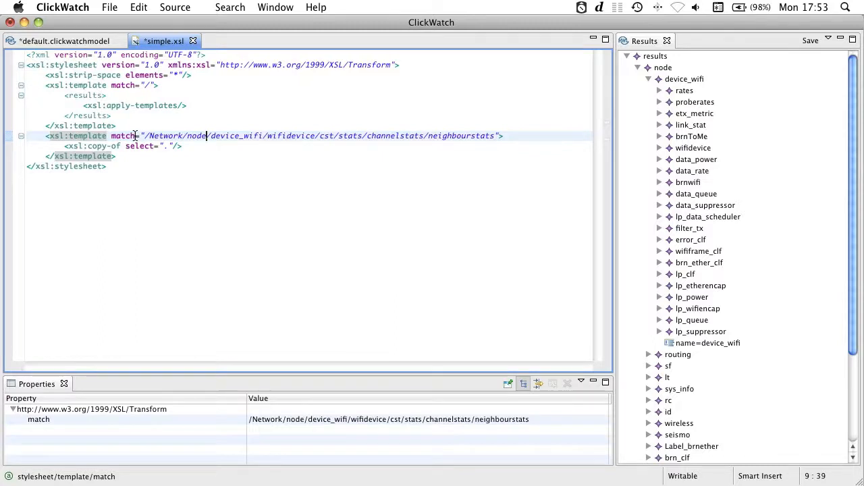
pyautogui.rightClick(136, 135)
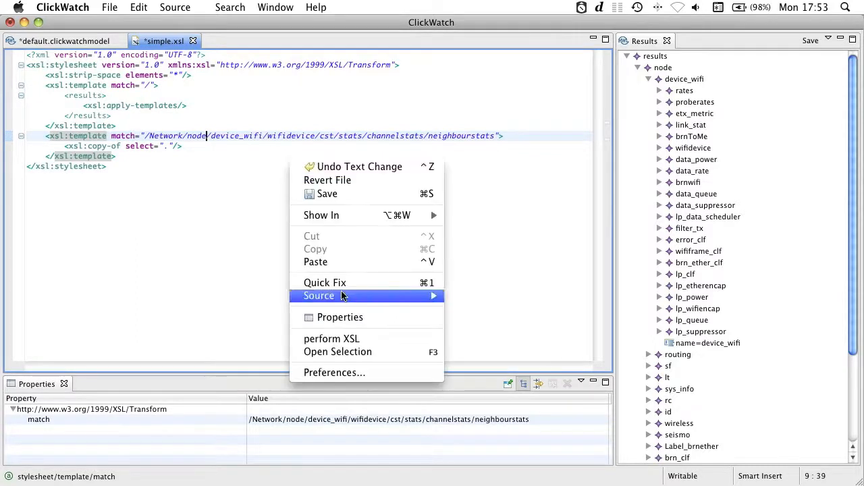
pyautogui.click(326, 339)
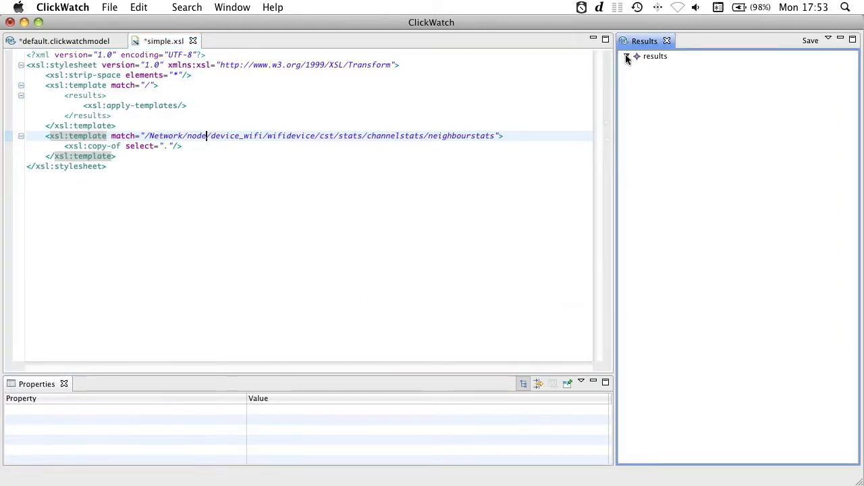
pyautogui.click(627, 56)
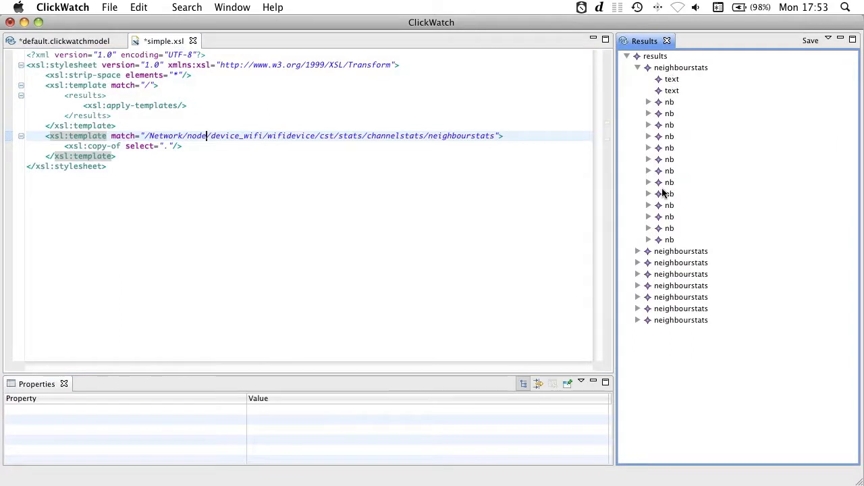
pyautogui.click(625, 56)
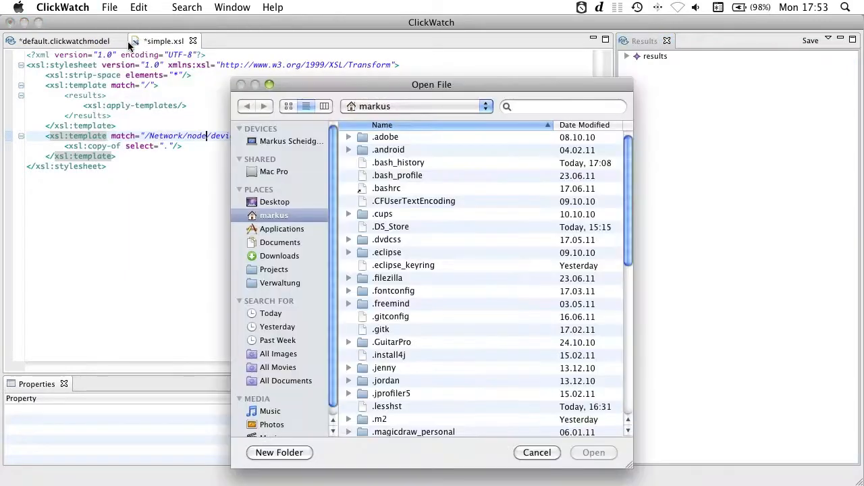
# - Open gmaps.xsl from the Desktop in the editor
pyautogui.click(274, 202)
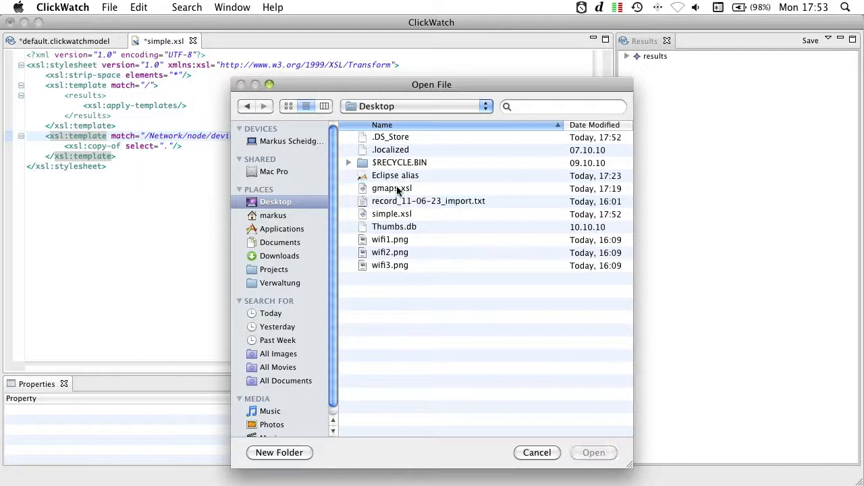
pyautogui.doubleClick(392, 187)
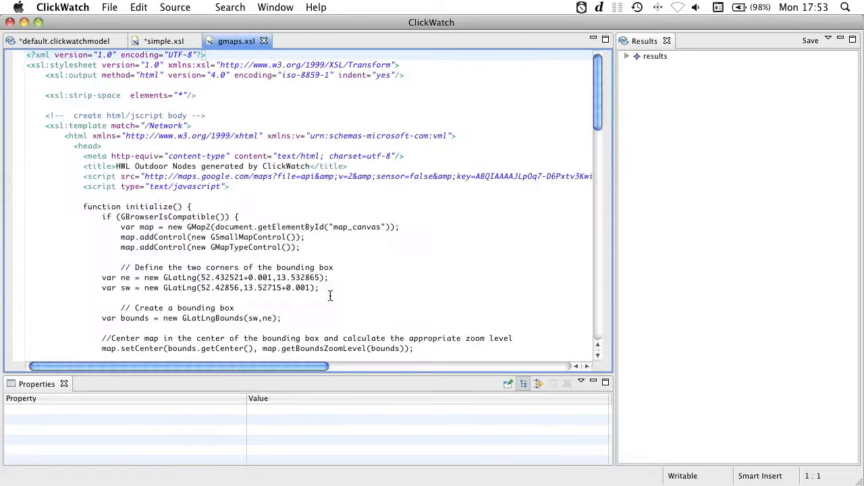
pyautogui.scroll(-3)
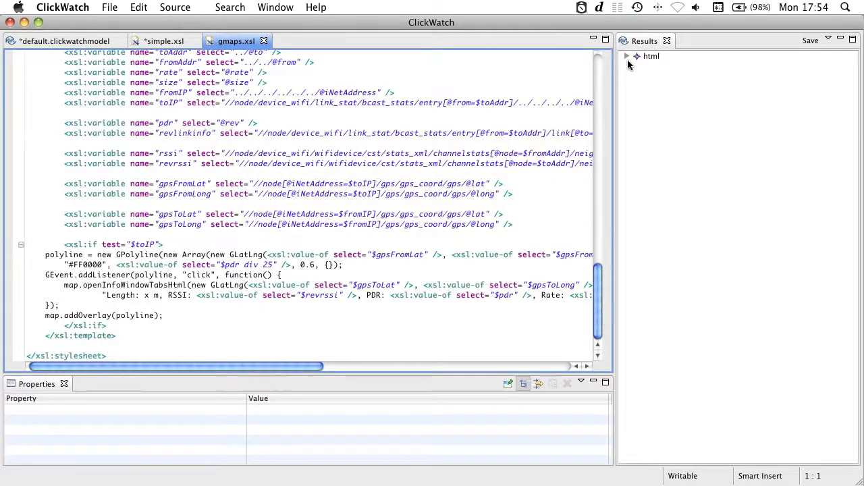
# - Expand the html result's body and save the result as out.html
pyautogui.click(626, 56)
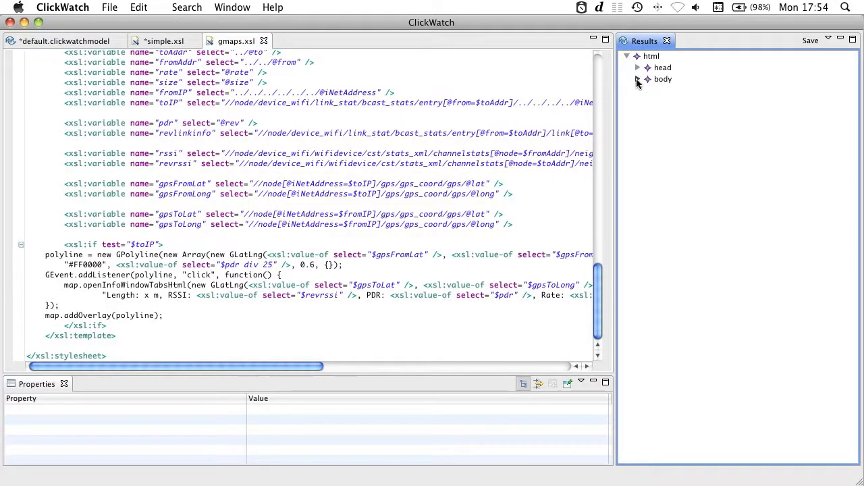
pyautogui.click(638, 79)
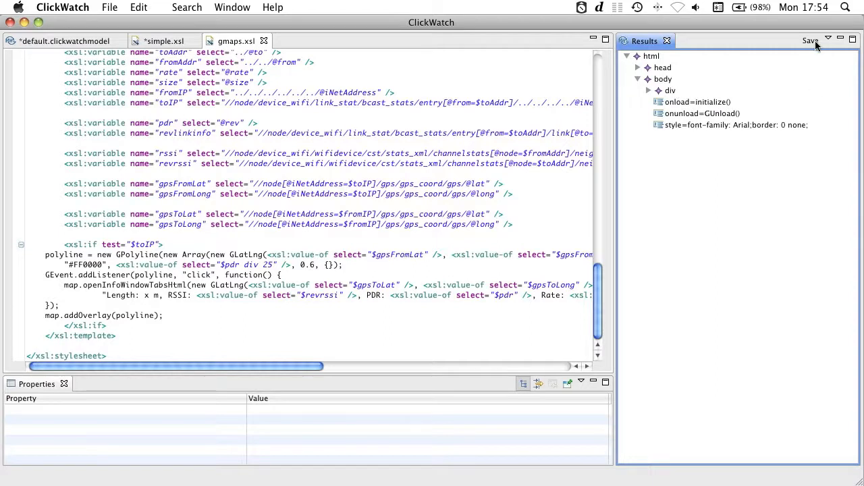
pyautogui.click(816, 38)
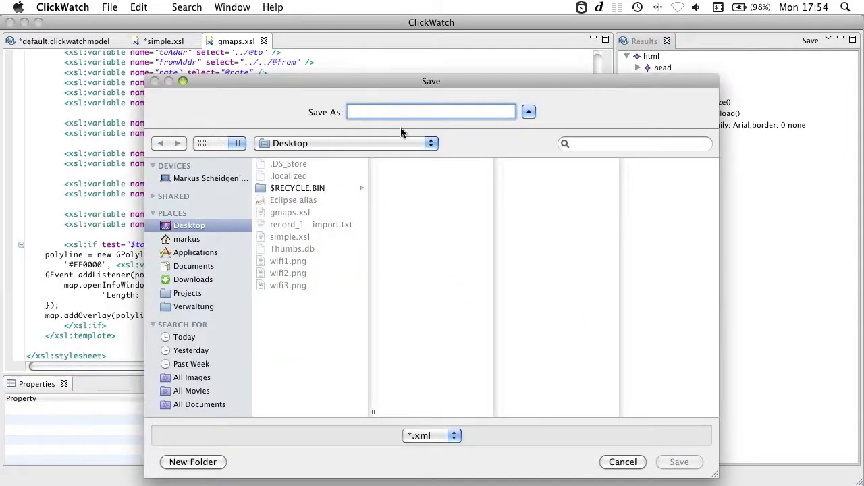
pyautogui.write('out.html')
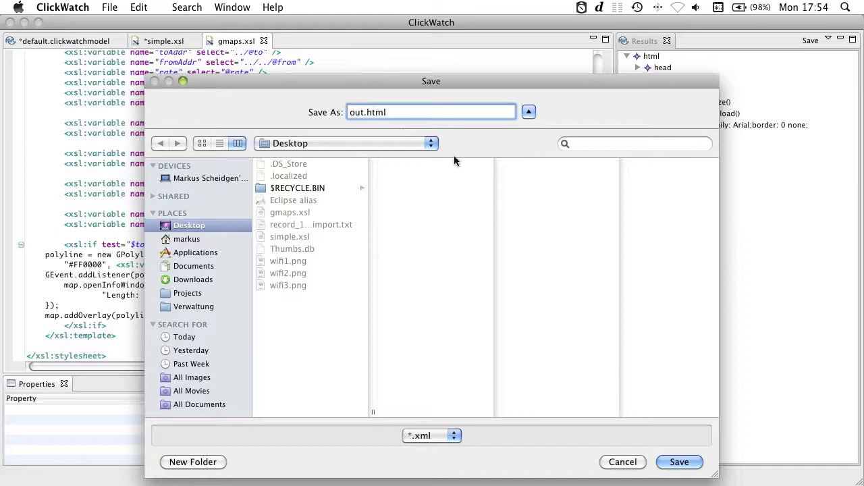
pyautogui.click(623, 463)
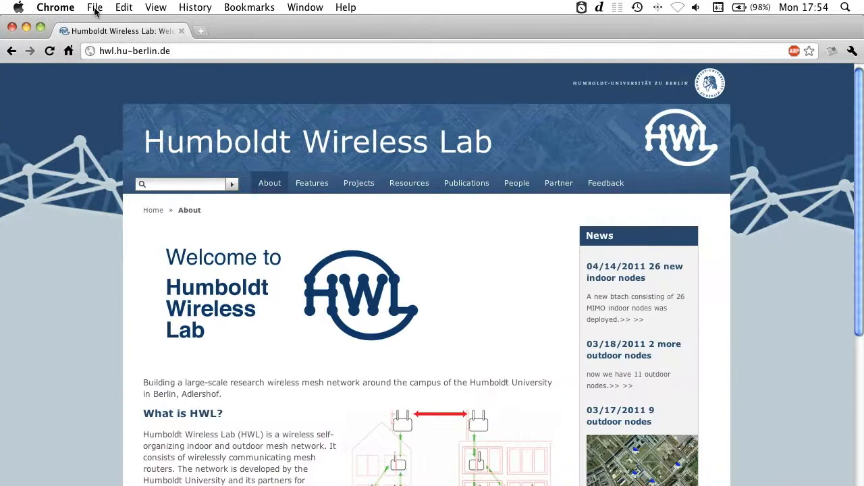
# - Open out.html from the Desktop in Chrome via File > Open File
pyautogui.click(94, 8)
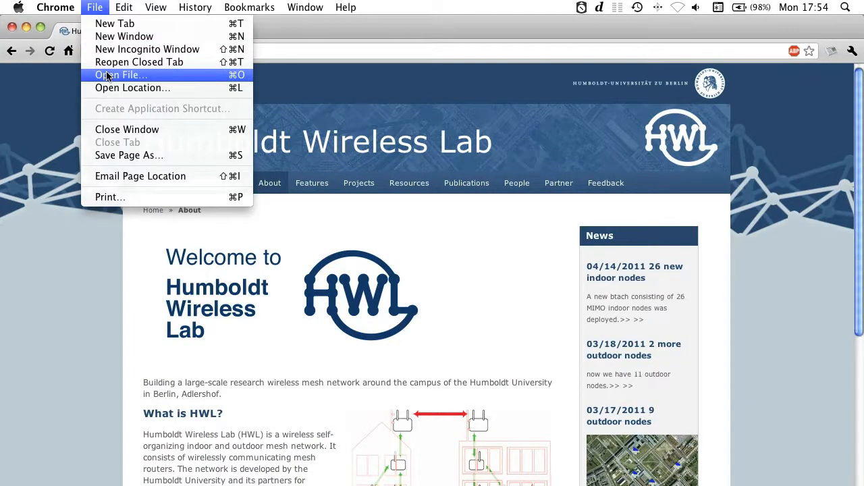
pyautogui.click(120, 74)
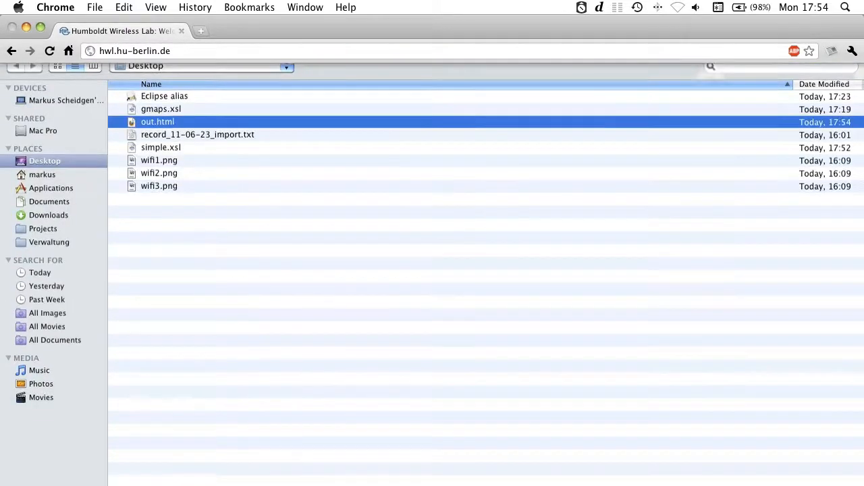
pyautogui.doubleClick(157, 122)
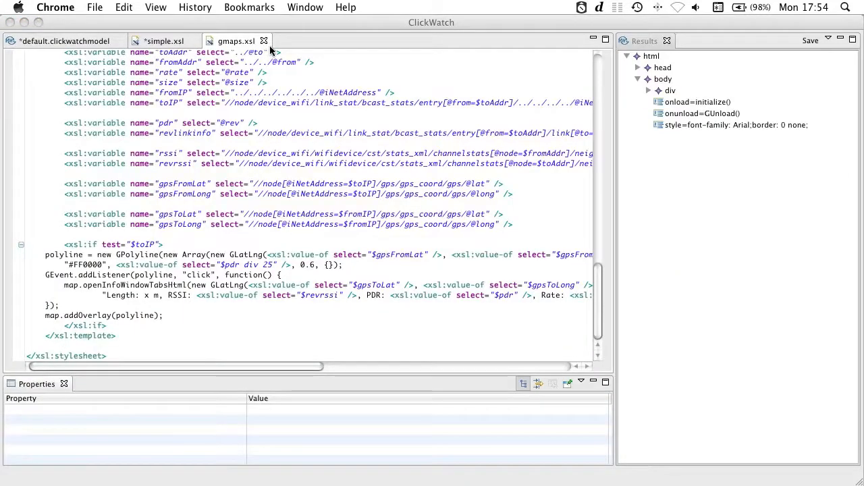
# - Close gmaps.xsl, save simple.xsl via File > Save, and close it too
pyautogui.click(162, 40)
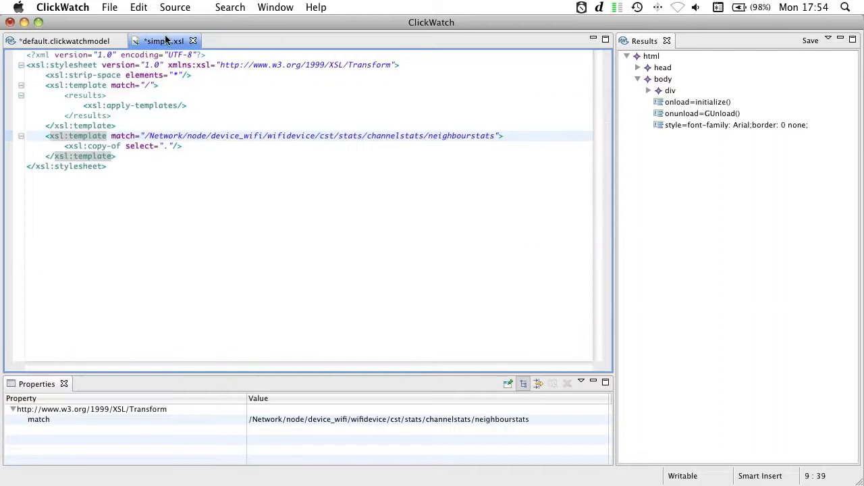
pyautogui.click(116, 7)
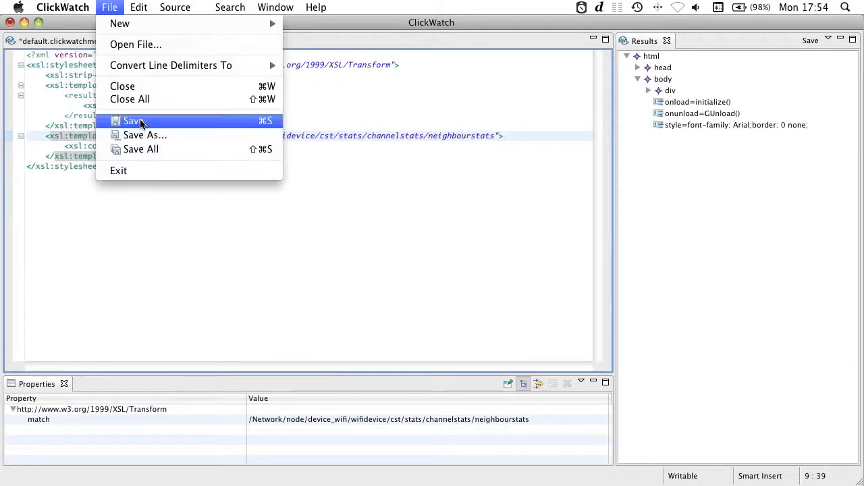
pyautogui.click(129, 121)
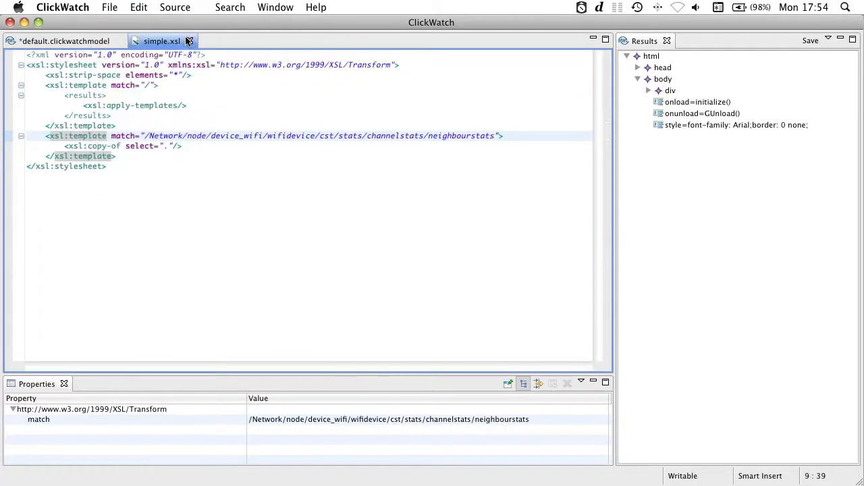
pyautogui.click(62, 39)
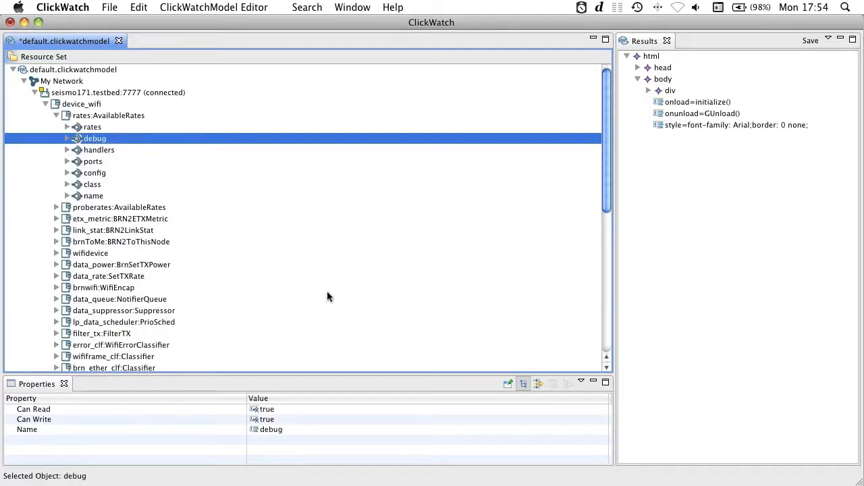
# - Edit the rates:AvailableRates debug handler value to true in the Properties view
pyautogui.click(67, 139)
pyautogui.write('true')
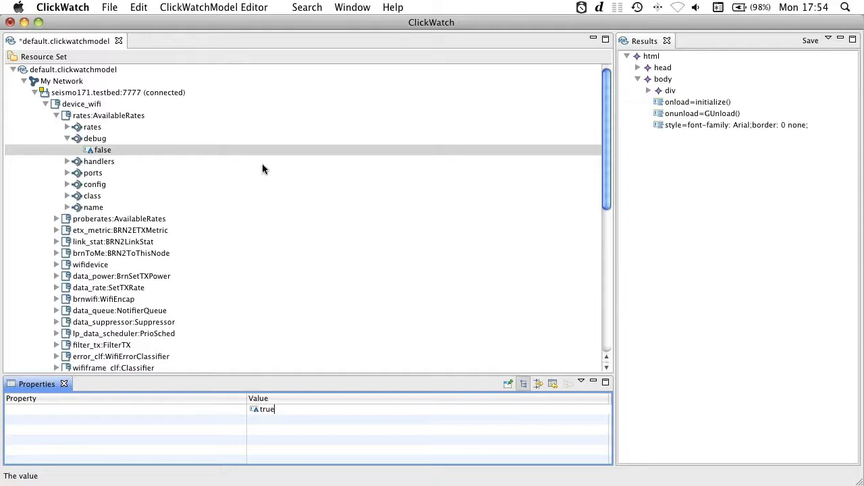
pyautogui.click(98, 161)
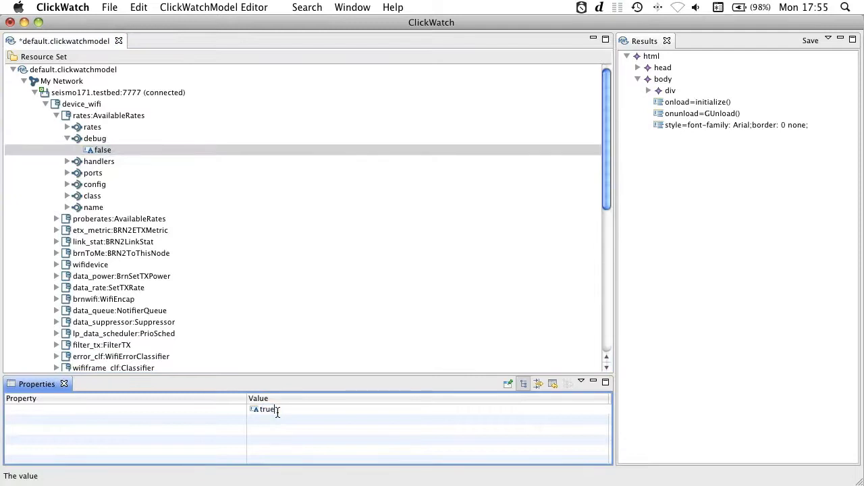
pyautogui.click(108, 116)
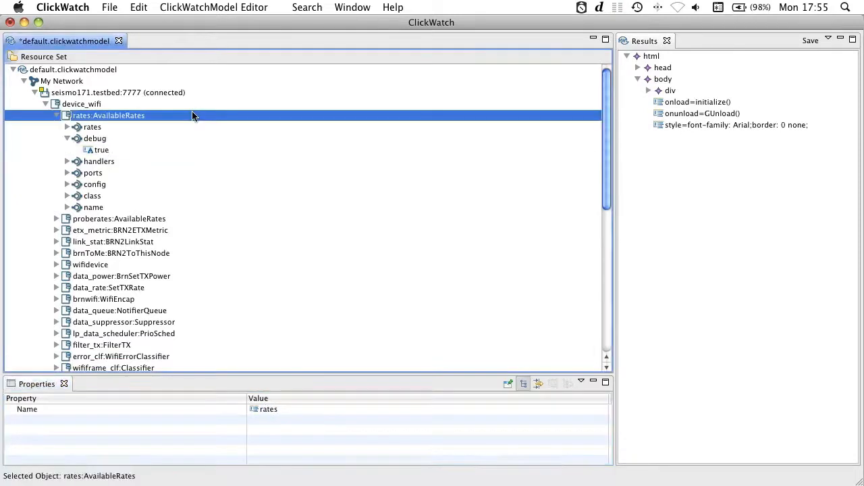
pyautogui.click(101, 149)
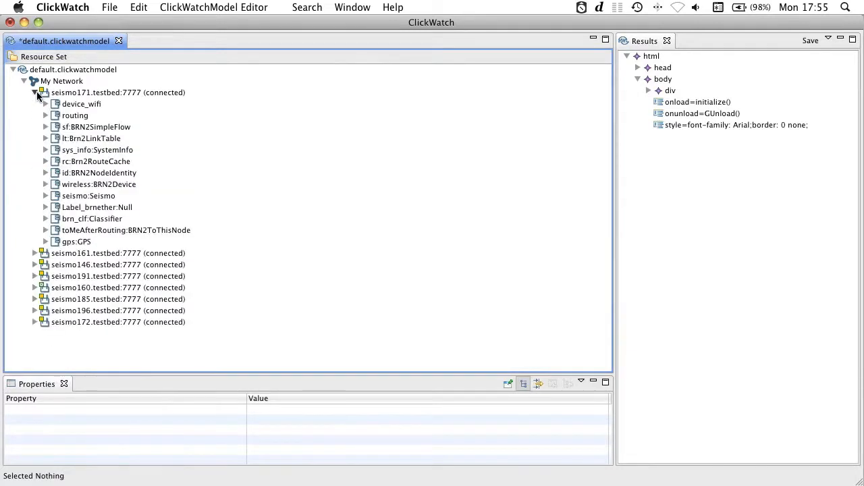
# - Collapse seismo171 so only the eight seismo nodes show under My Network
pyautogui.rightClick(74, 173)
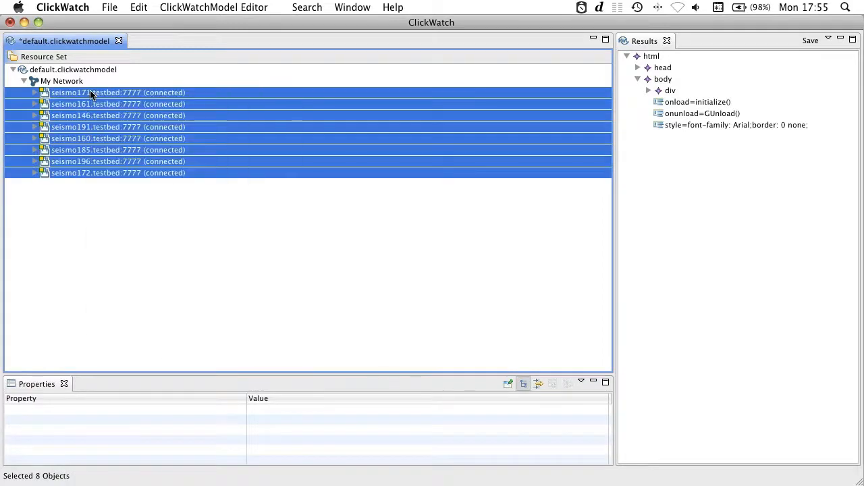
pyautogui.moveTo(148, 253)
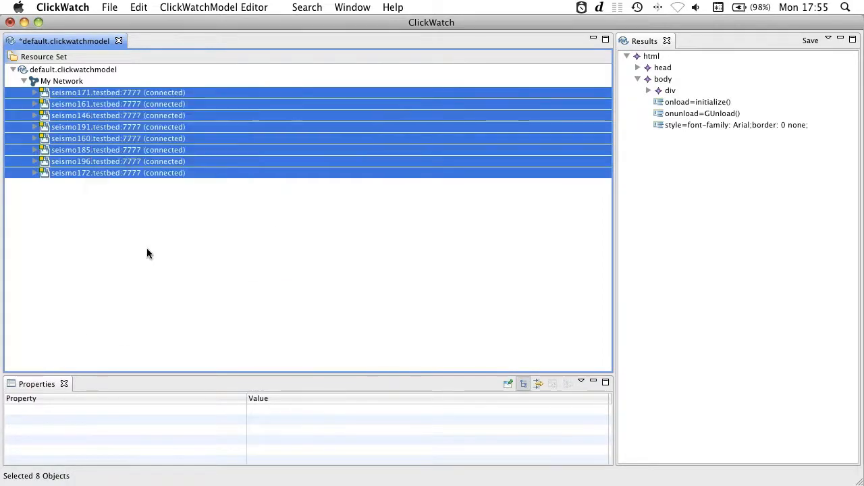